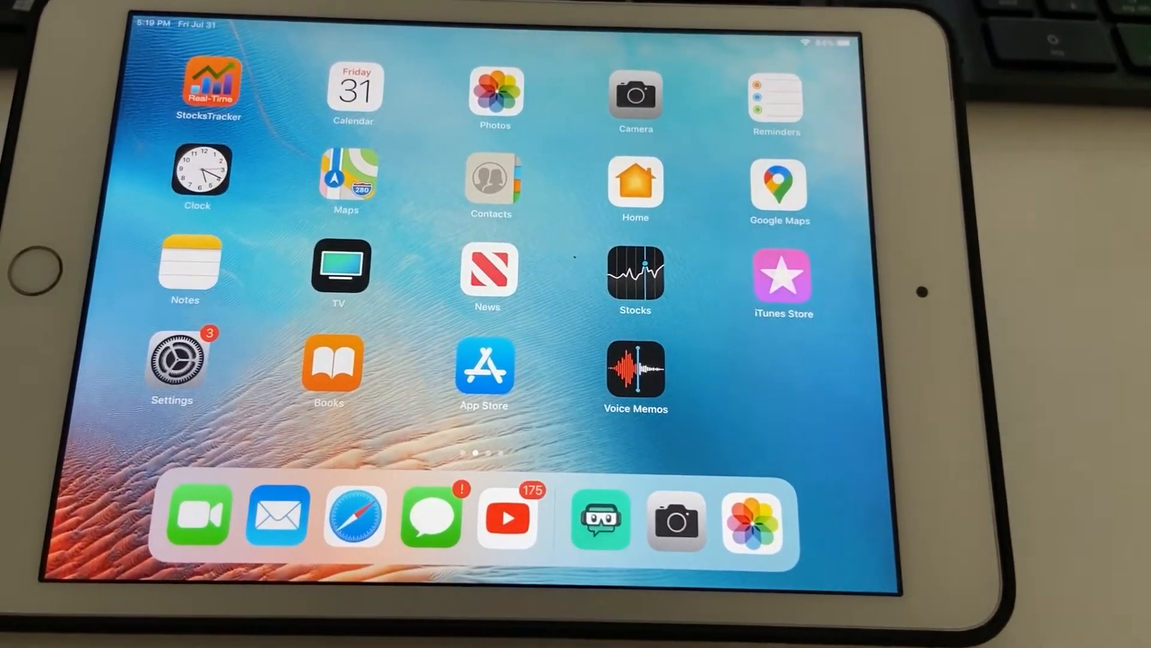
Launch the Streamlabs app from the iPad dock.
{"action": "left_click", "coordinate": [600, 517]}
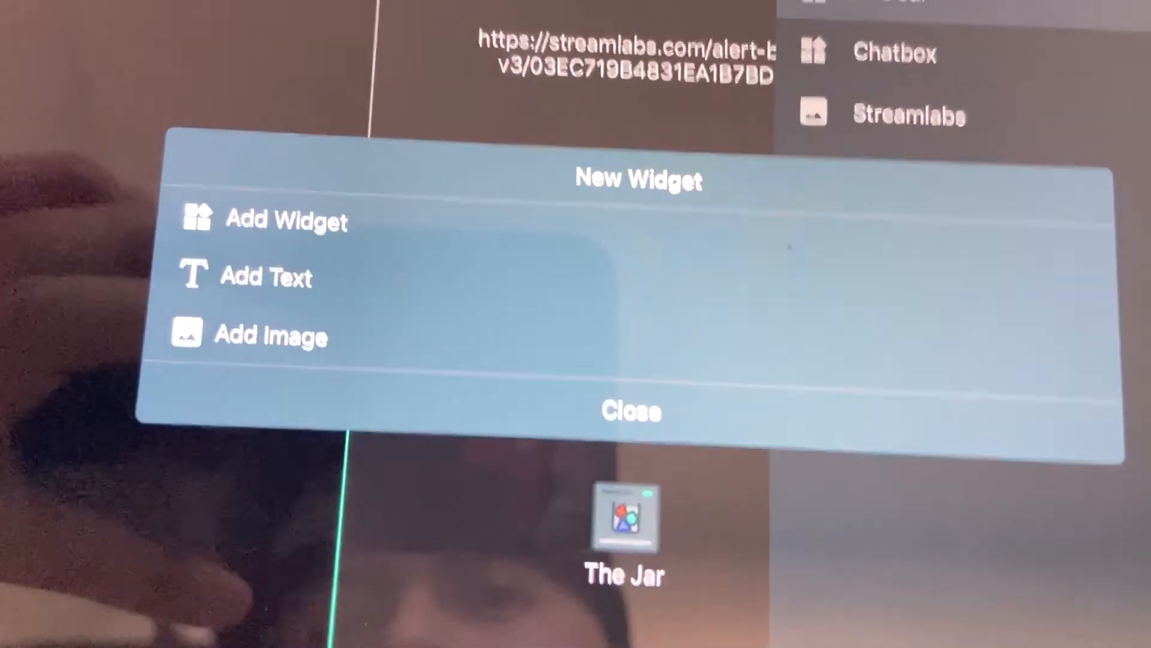
Add a widget loaded from a custom URL for the alert box link.
{"action": "left_click", "coordinate": [285, 222]}
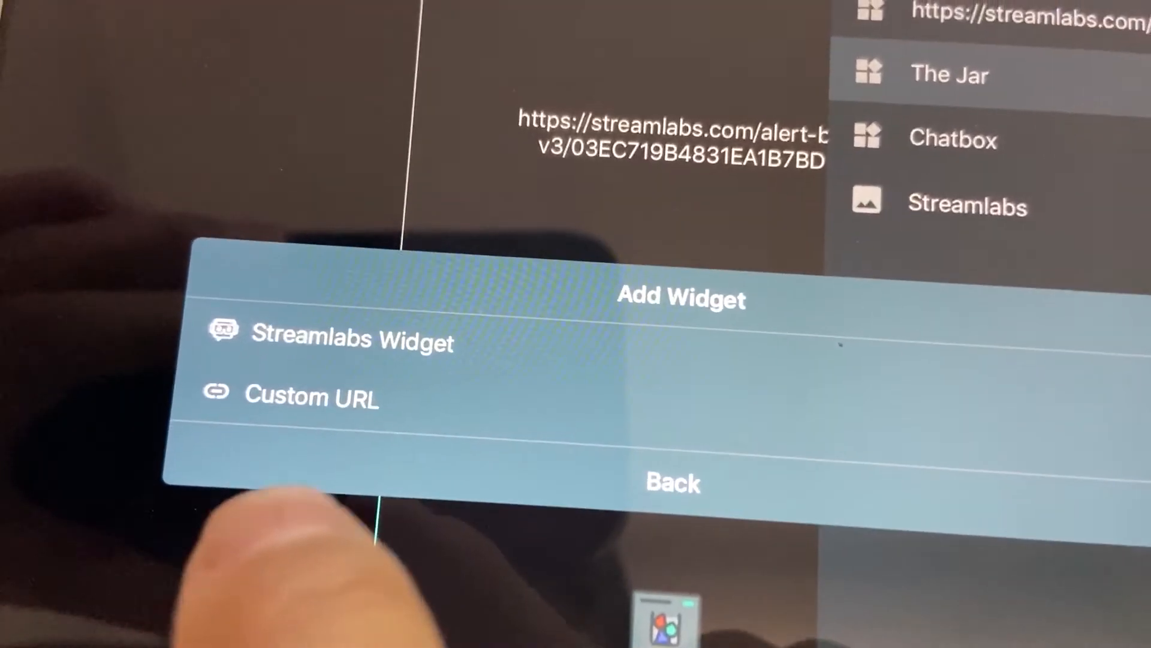
{"action": "left_click", "coordinate": [310, 397]}
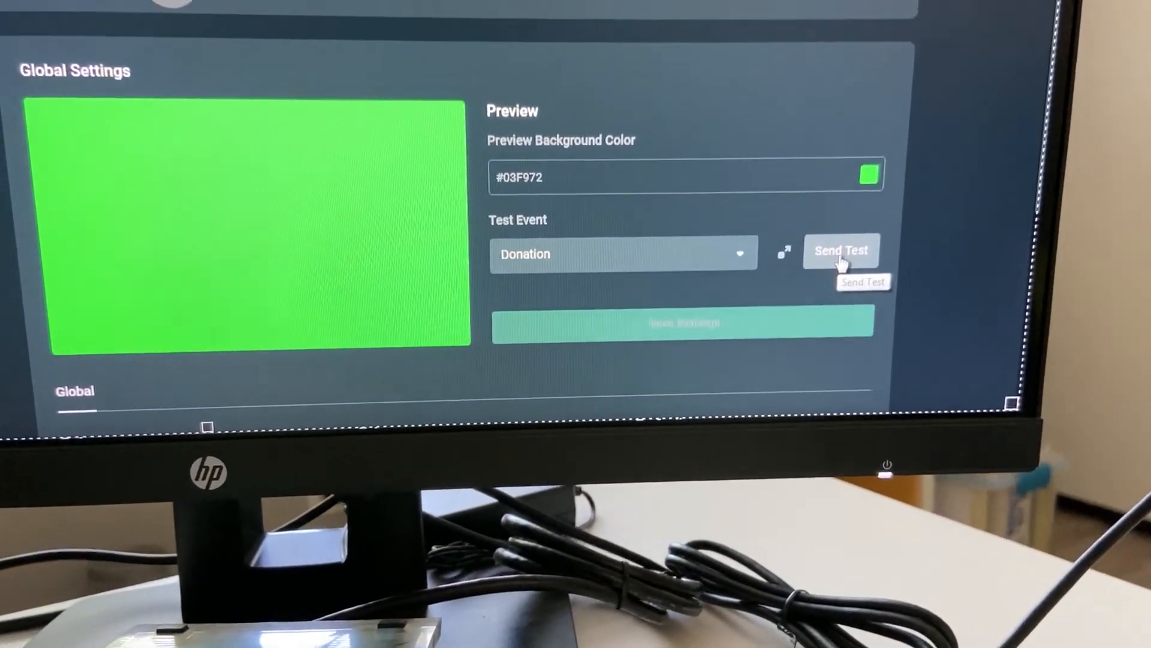
Send a test Donation alert twice so it plays on the iPad alert widget.
{"action": "left_click", "coordinate": [841, 251]}
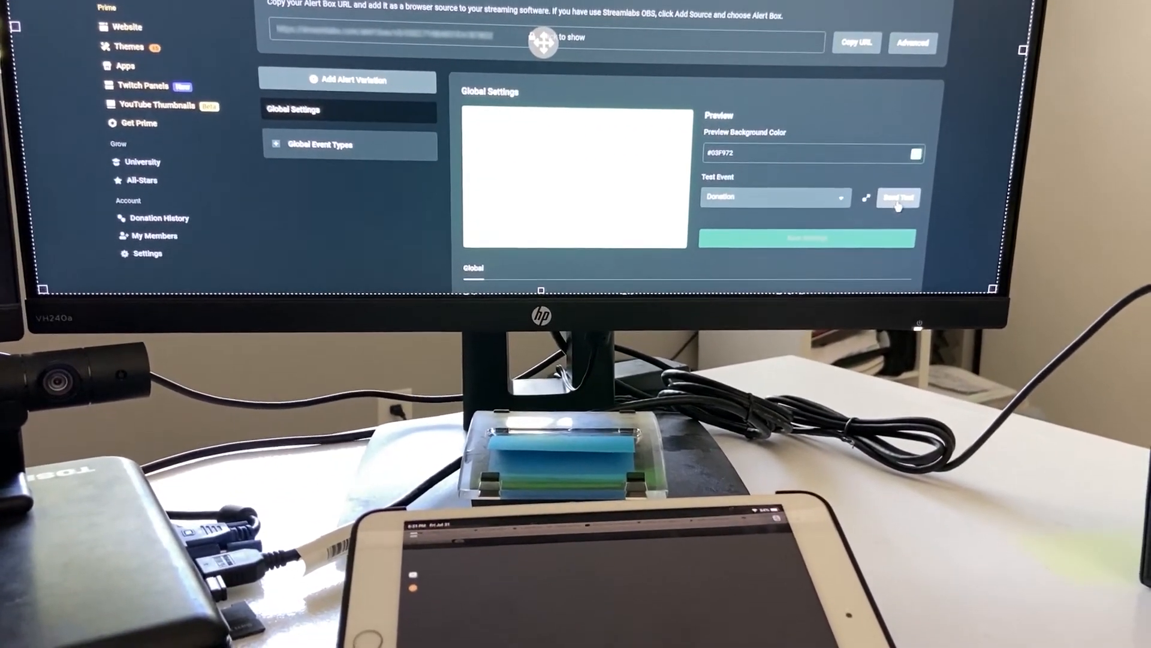
{"action": "left_click", "coordinate": [898, 197]}
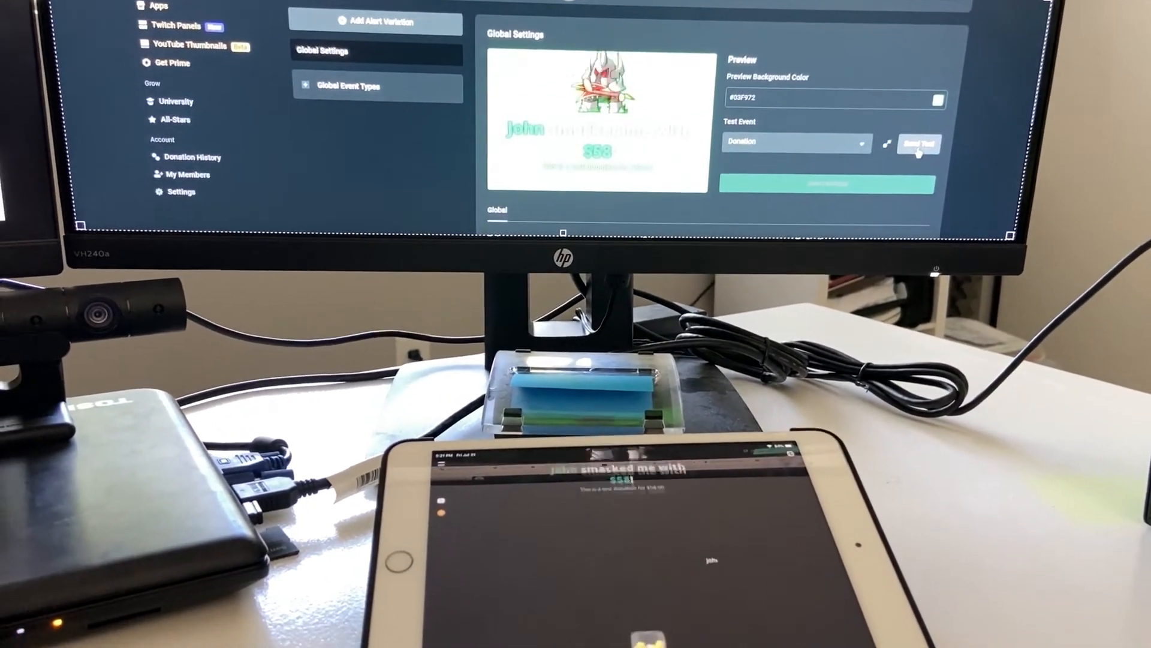